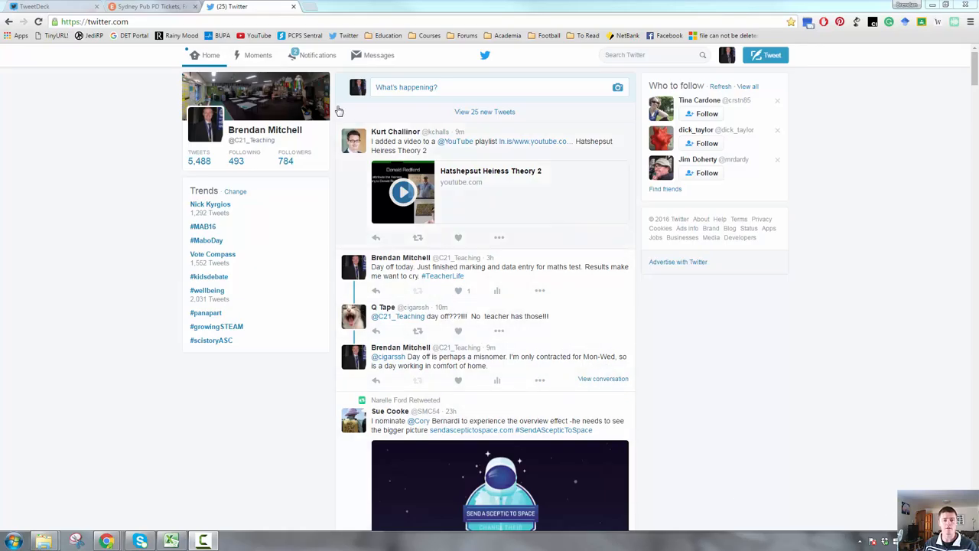
pyautogui.moveTo(295, 161)
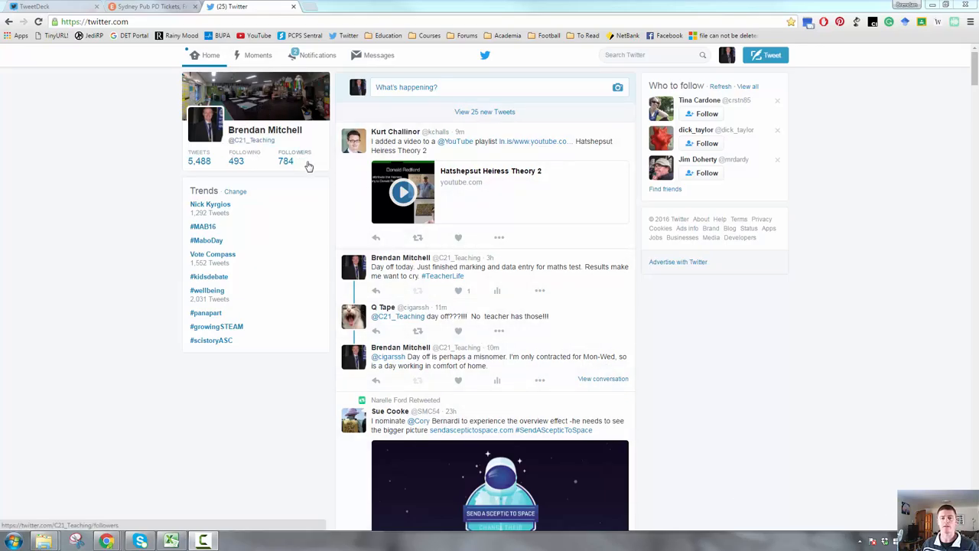
pyautogui.moveTo(294, 160)
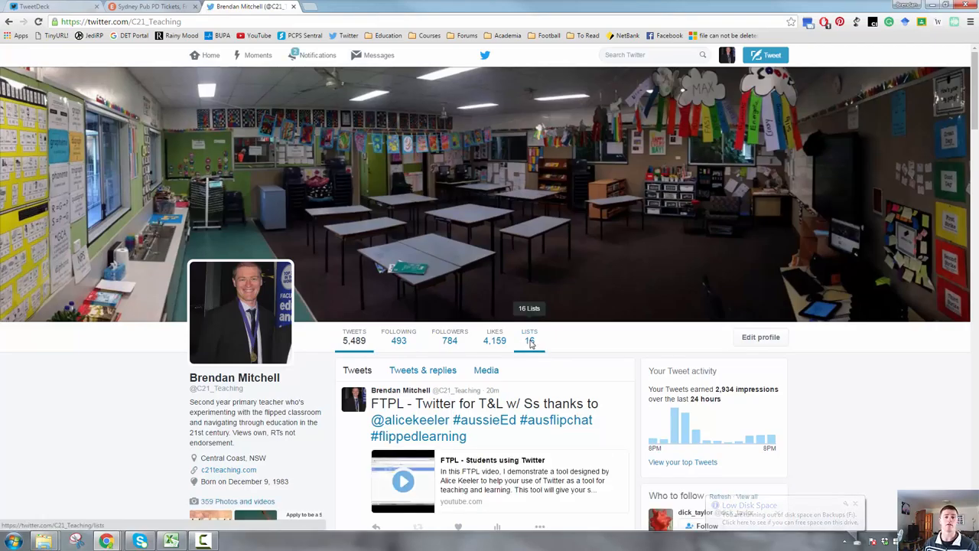
# Open the Lists count on your profile to show all 16 lists
pyautogui.click(529, 341)
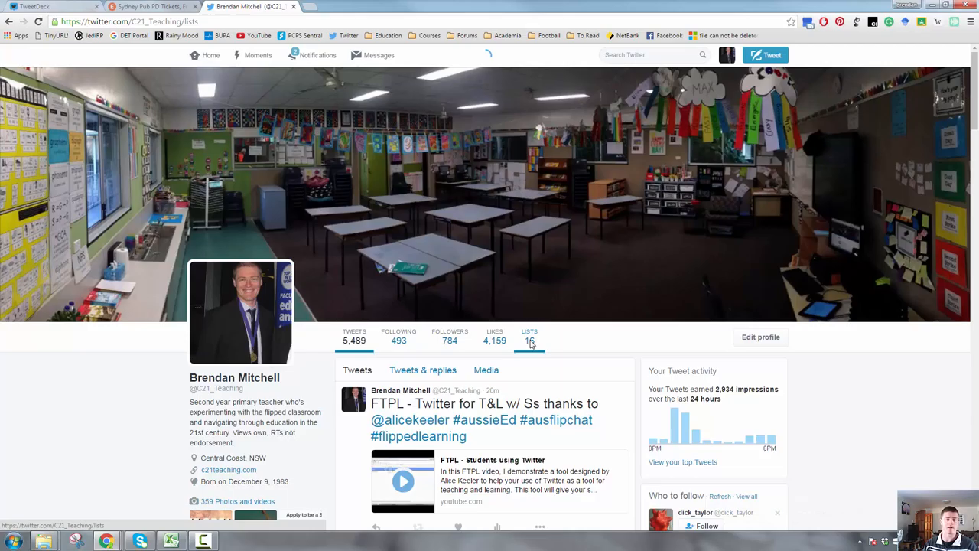
pyautogui.click(530, 336)
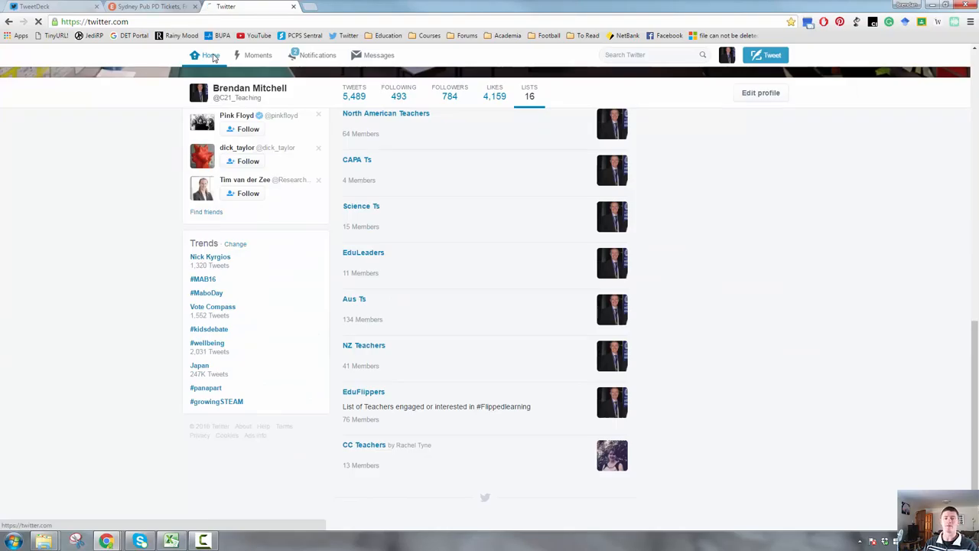
# Return to the home timeline and scroll down to Dr David Zyngier's Aurukun tweet
pyautogui.click(210, 55)
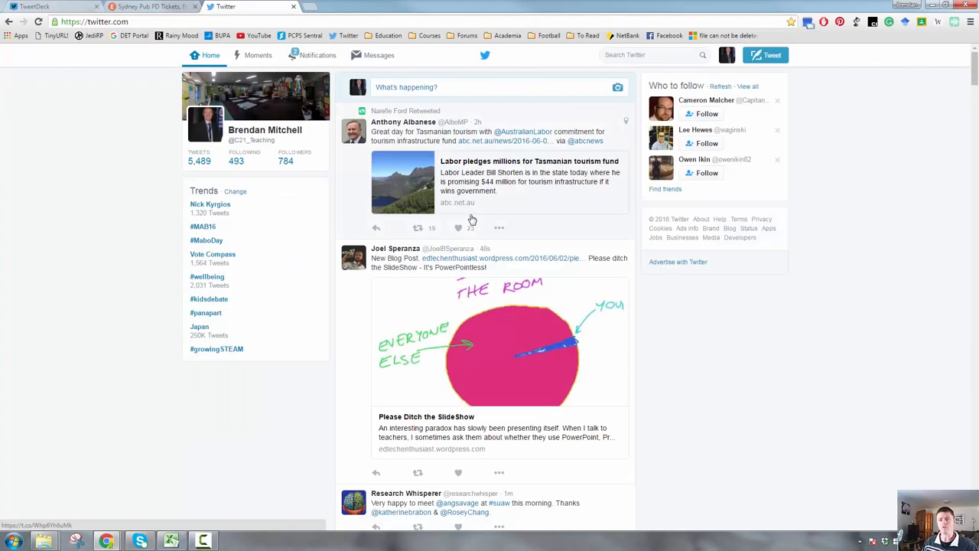
pyautogui.click(459, 227)
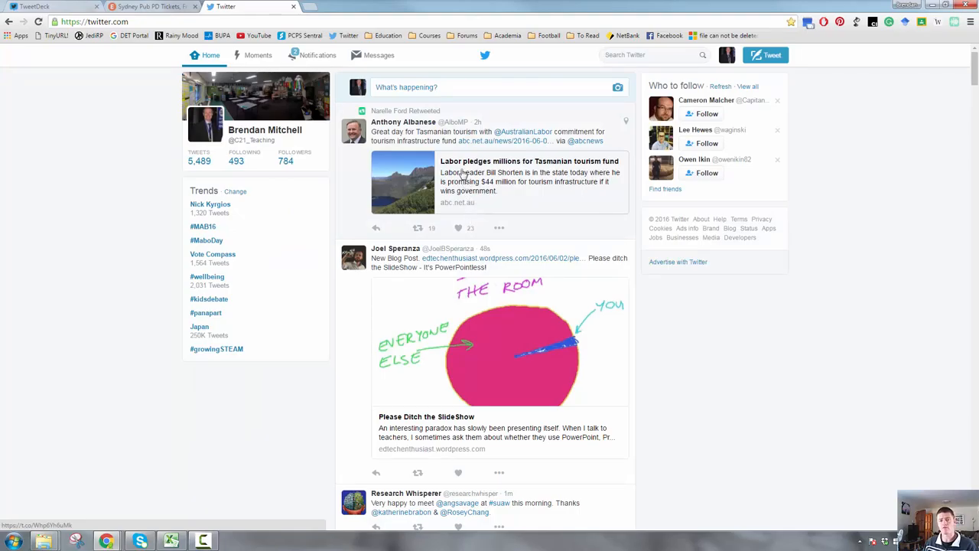
pyautogui.moveTo(503, 107)
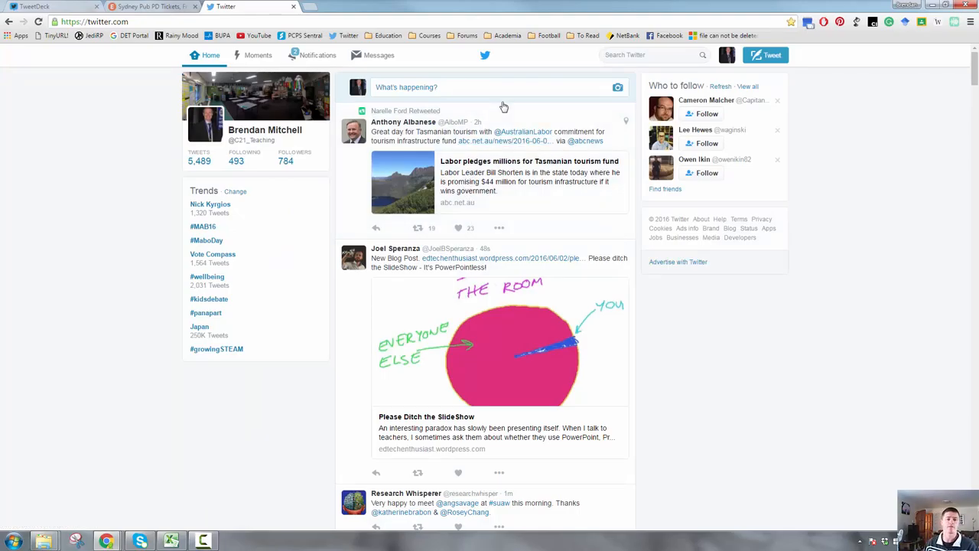
pyautogui.scroll(-3)
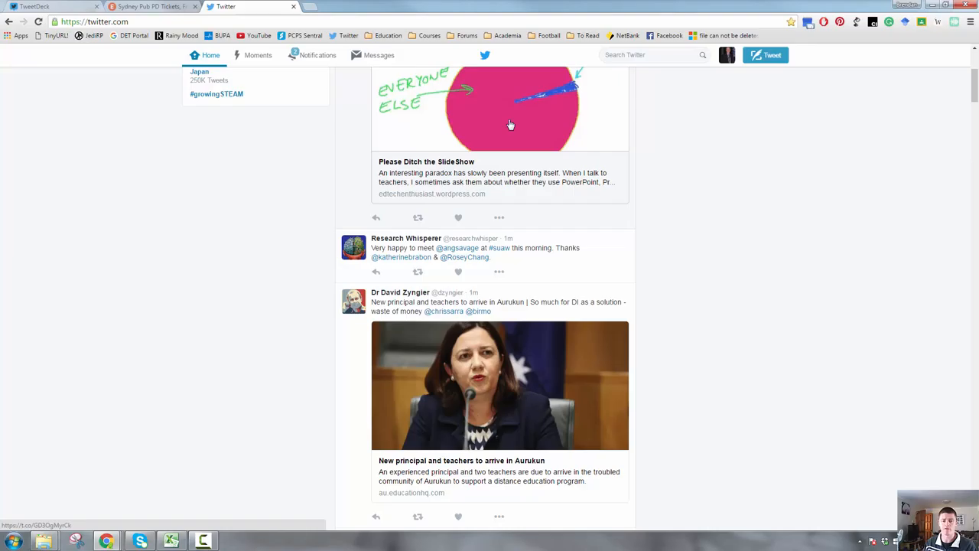
pyautogui.scroll(-3)
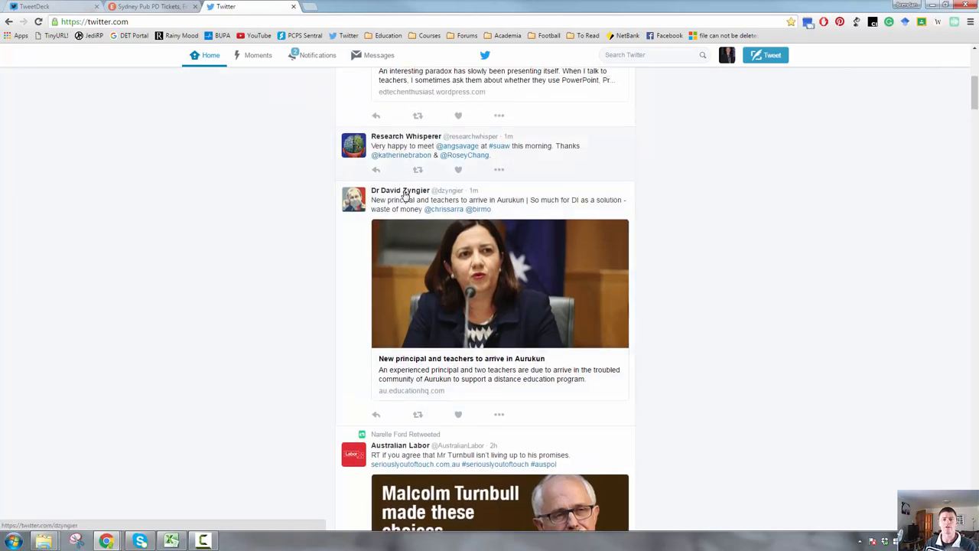
pyautogui.moveTo(399, 189)
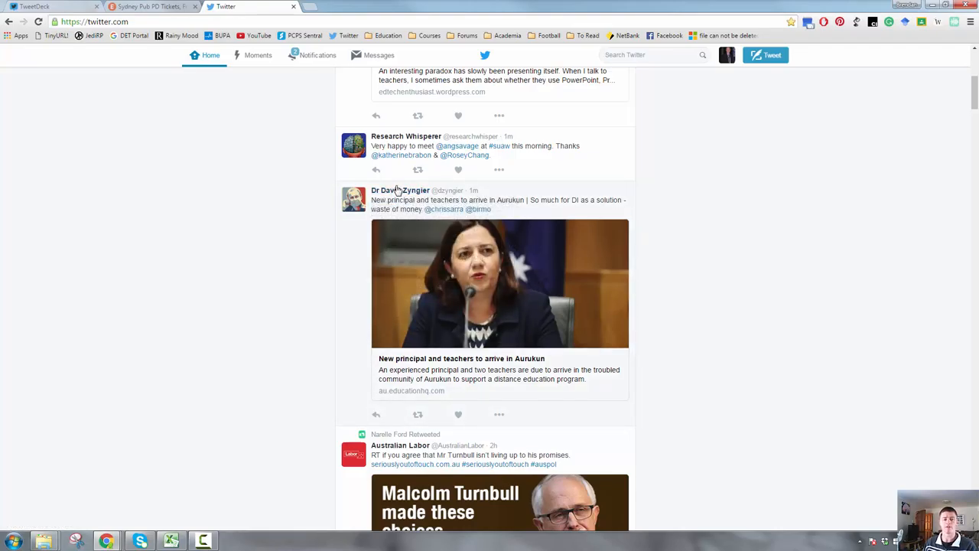
pyautogui.click(398, 190)
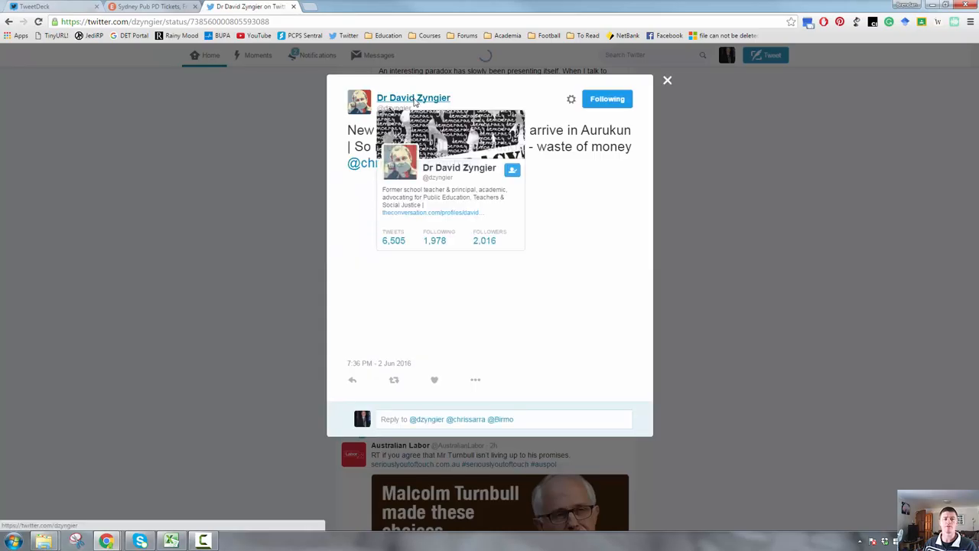
pyautogui.click(413, 97)
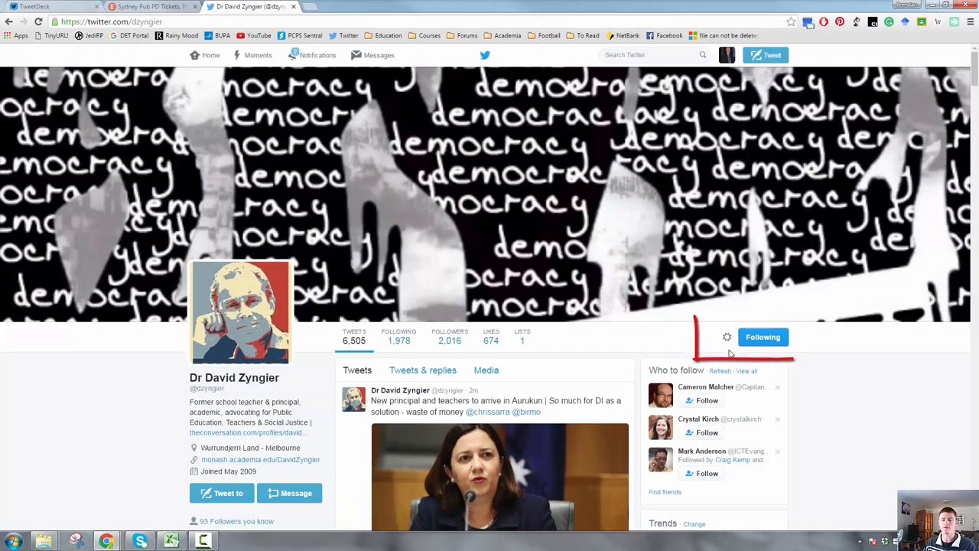
pyautogui.moveTo(727, 337)
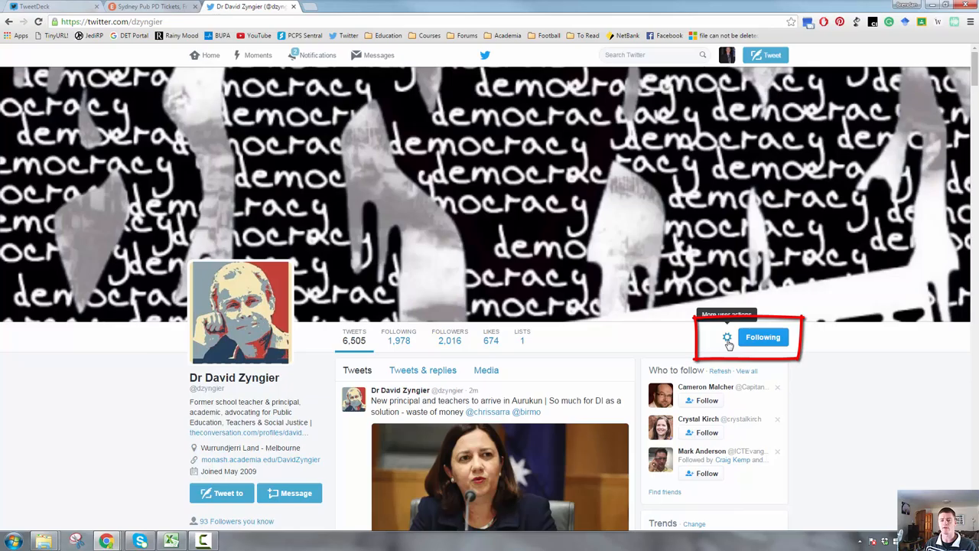
pyautogui.click(726, 336)
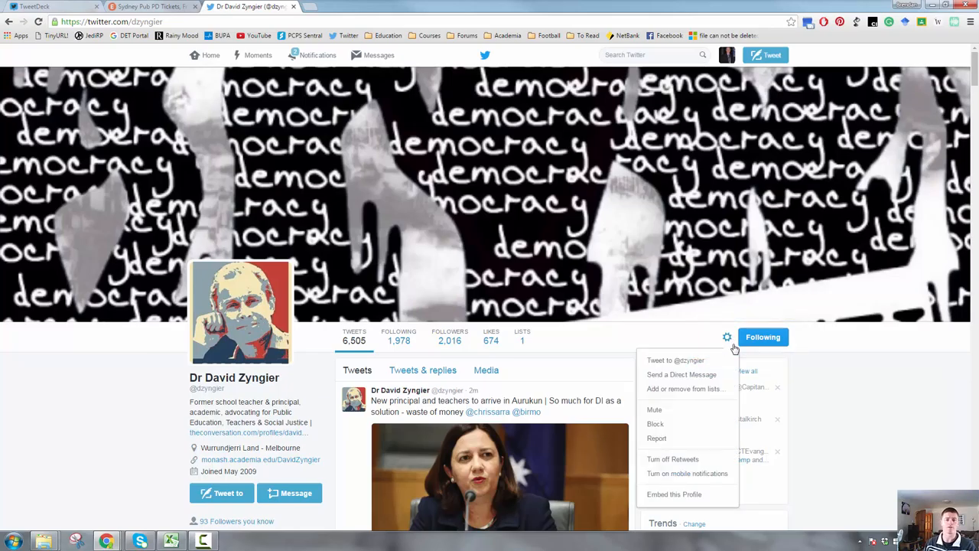
pyautogui.moveTo(684, 389)
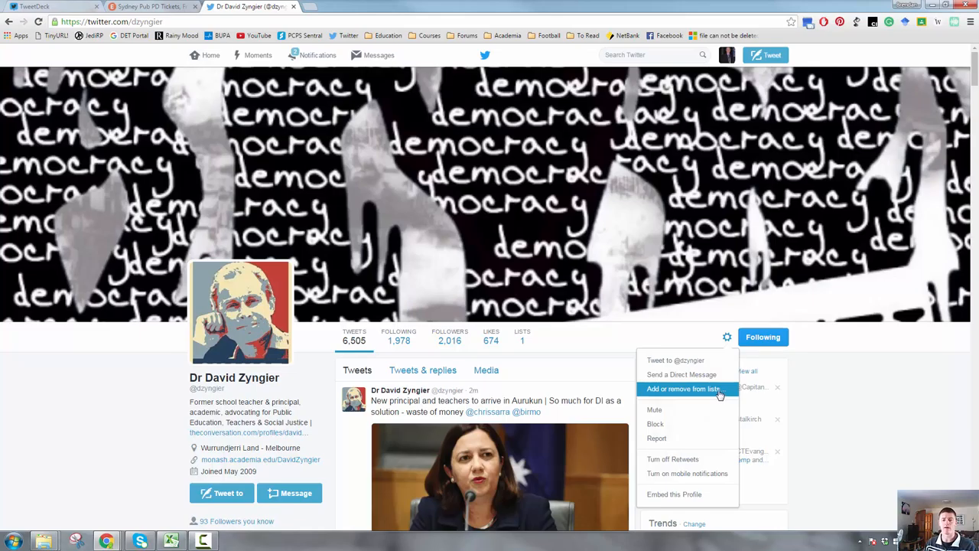
pyautogui.click(683, 389)
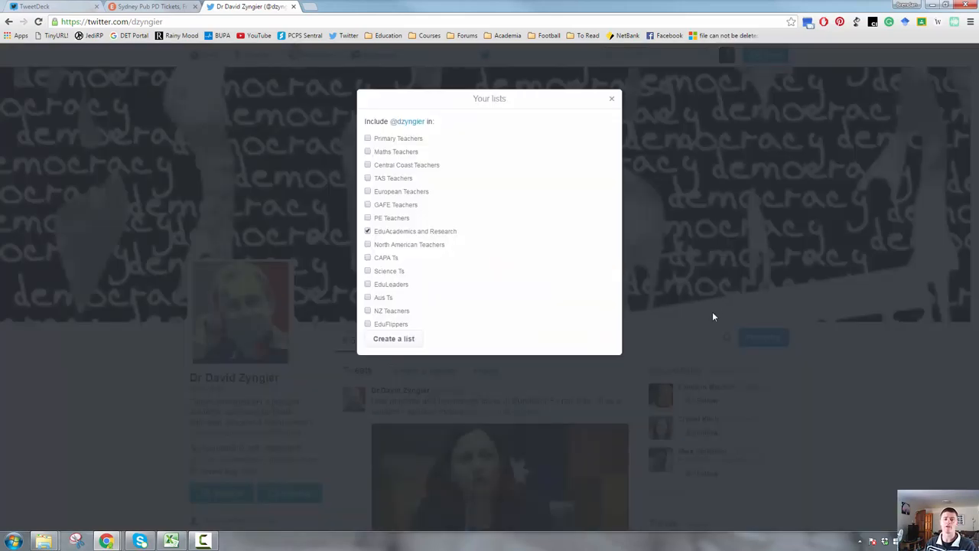
pyautogui.moveTo(479, 176)
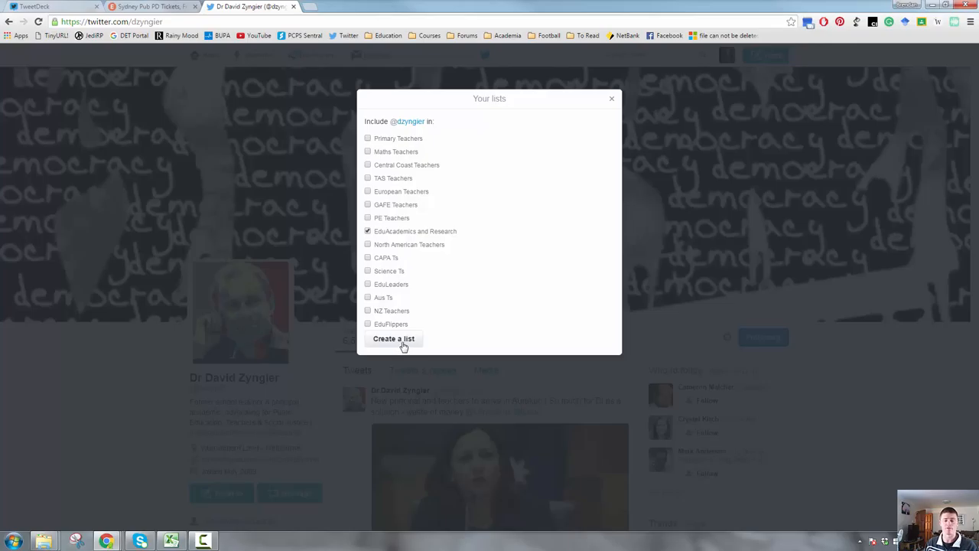
pyautogui.moveTo(375, 235)
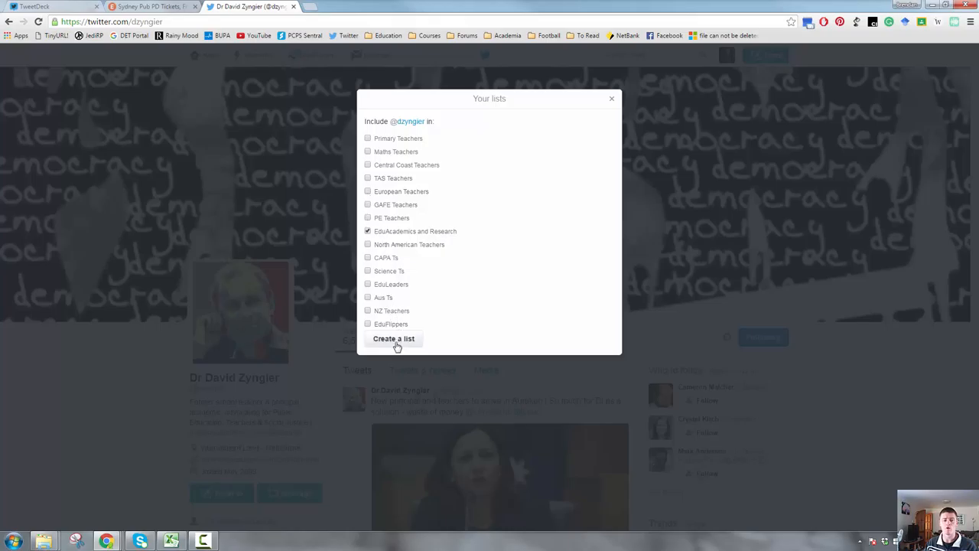
pyautogui.click(393, 338)
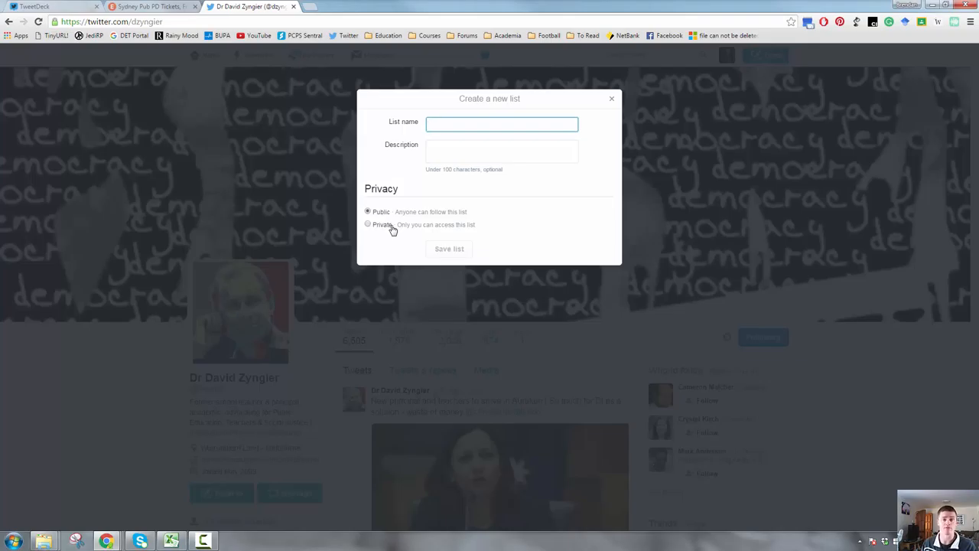
pyautogui.click(611, 98)
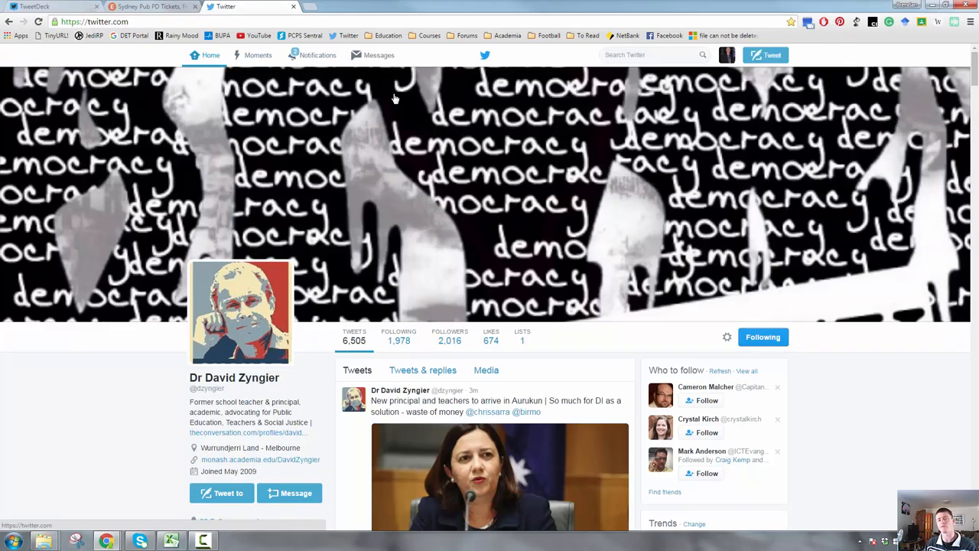
# Go from Home to your profile's lists and open the Primary Teachers list
pyautogui.click(211, 55)
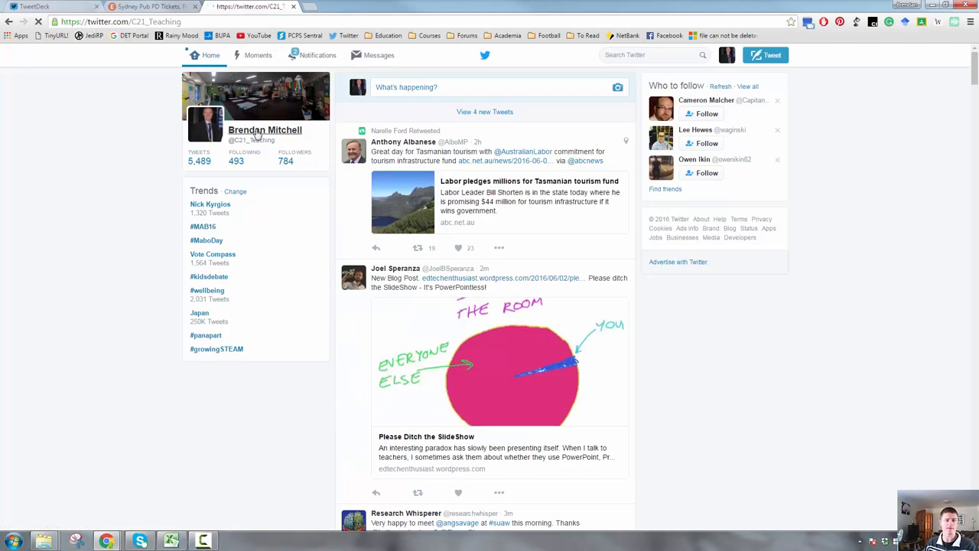
pyautogui.click(264, 129)
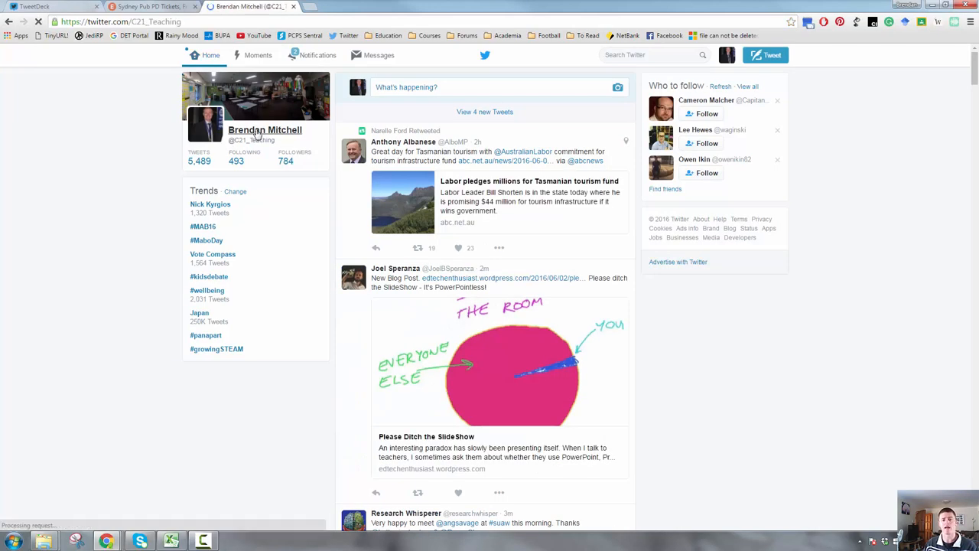
pyautogui.click(266, 130)
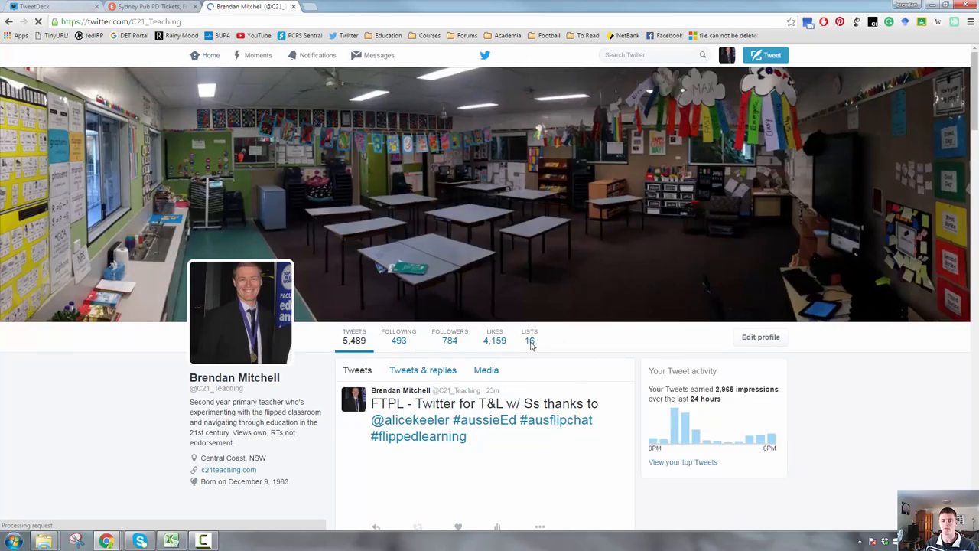
pyautogui.click(529, 340)
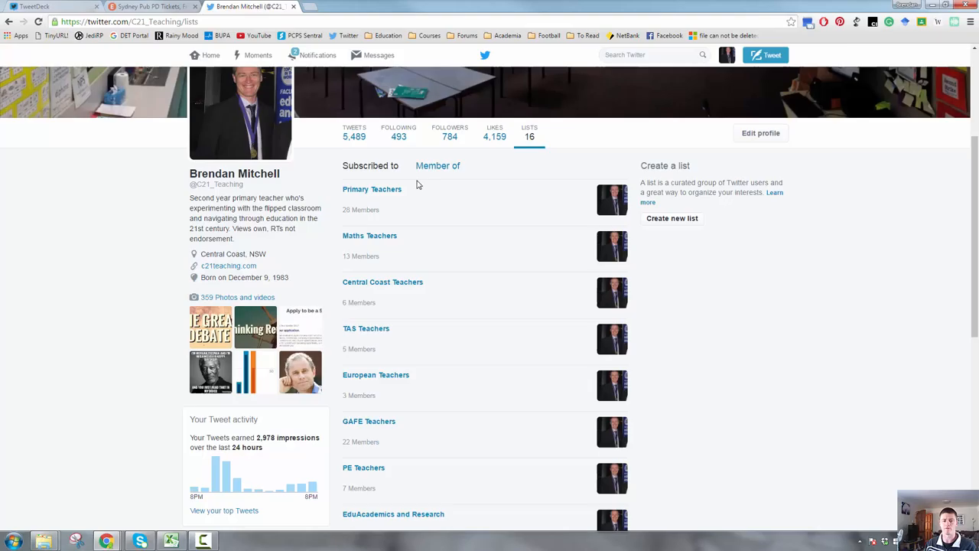
pyautogui.scroll(-3)
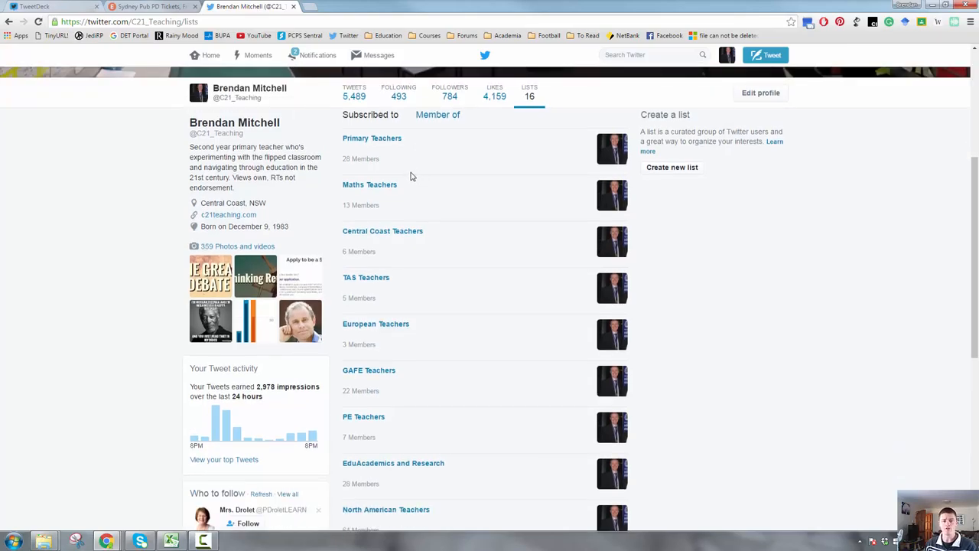
pyautogui.moveTo(382, 145)
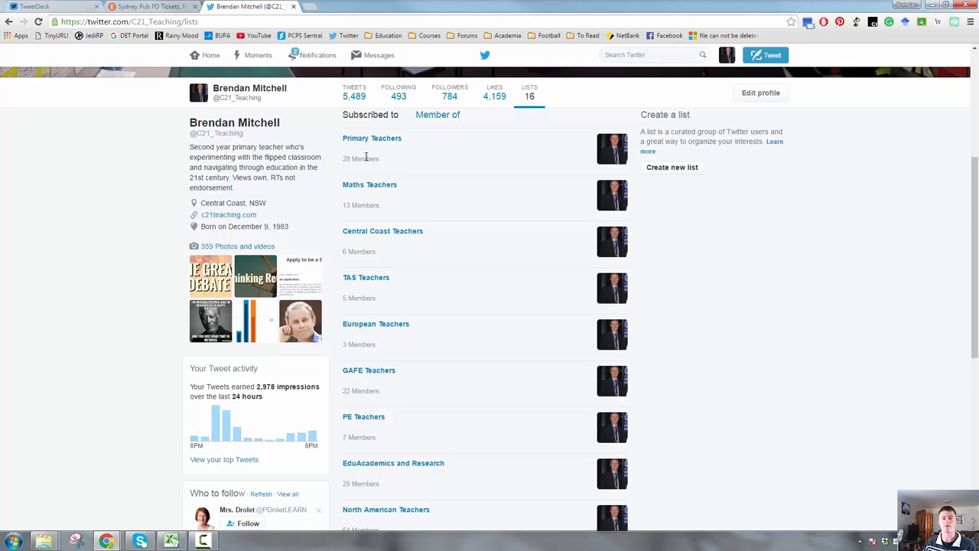
pyautogui.moveTo(372, 138)
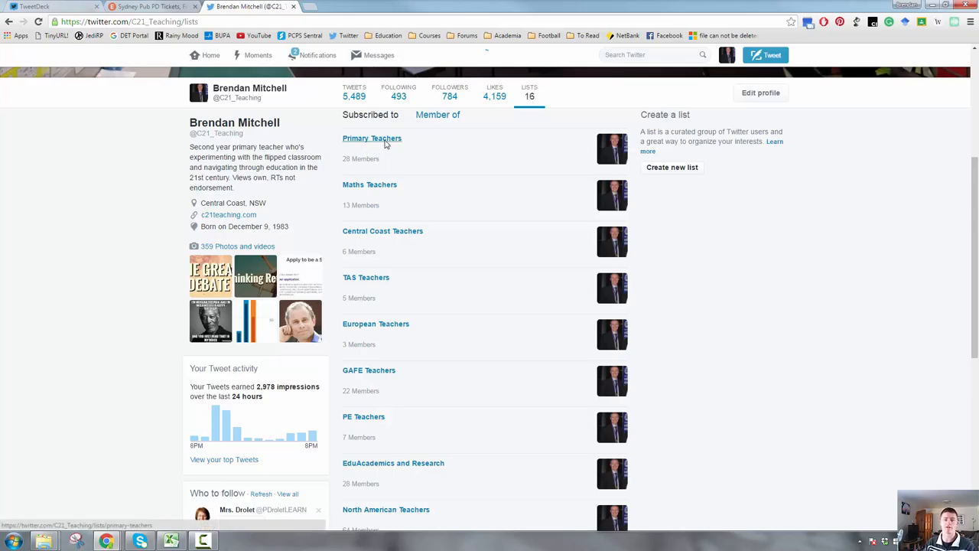
pyautogui.click(372, 137)
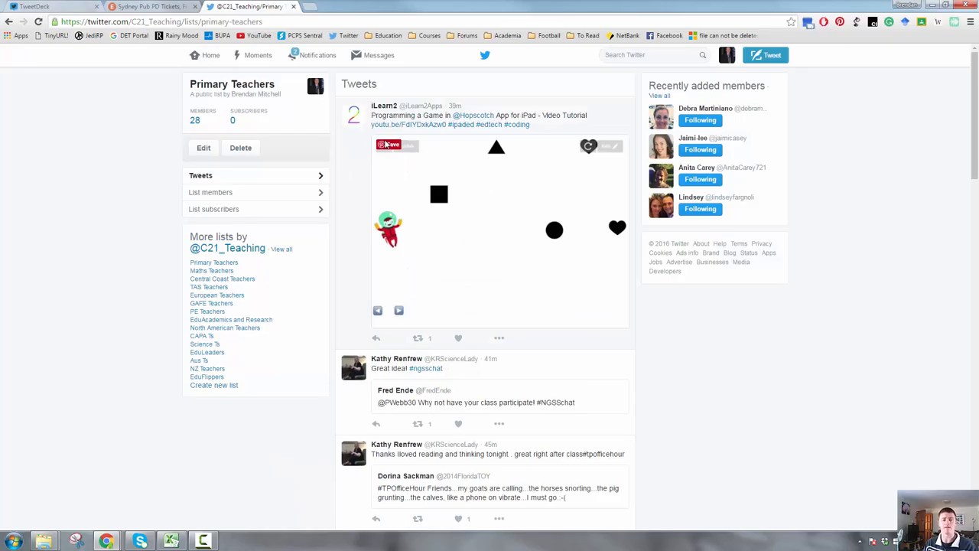
# Switch to the TweetDeck dashboard with its home and hashtag search columns
pyautogui.click(210, 54)
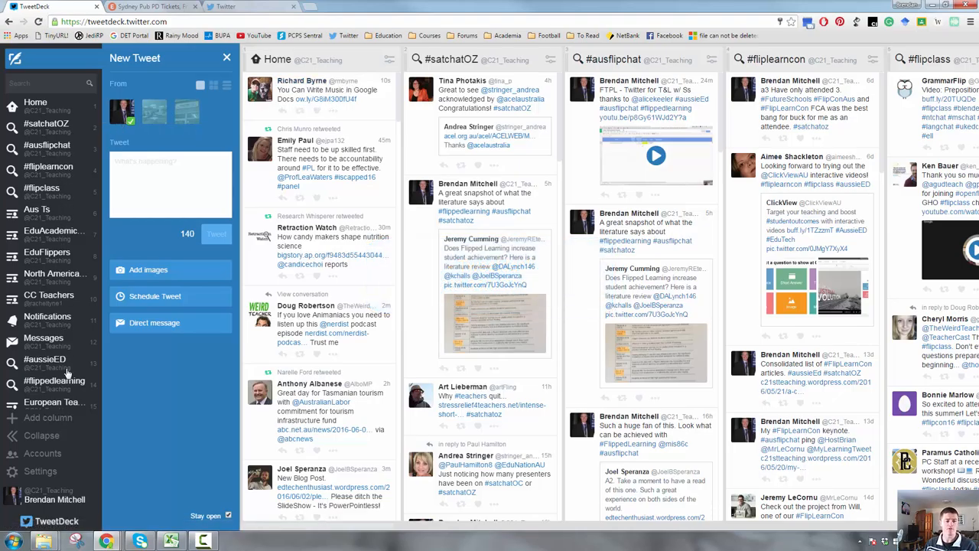
# Add a Lists-type column for the GAFE Teachers list
pyautogui.click(48, 417)
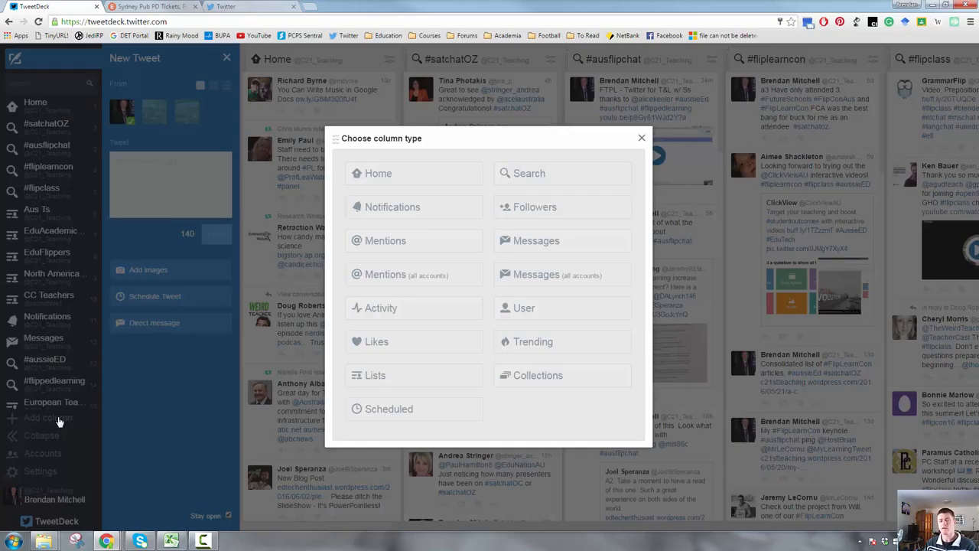
pyautogui.moveTo(392, 375)
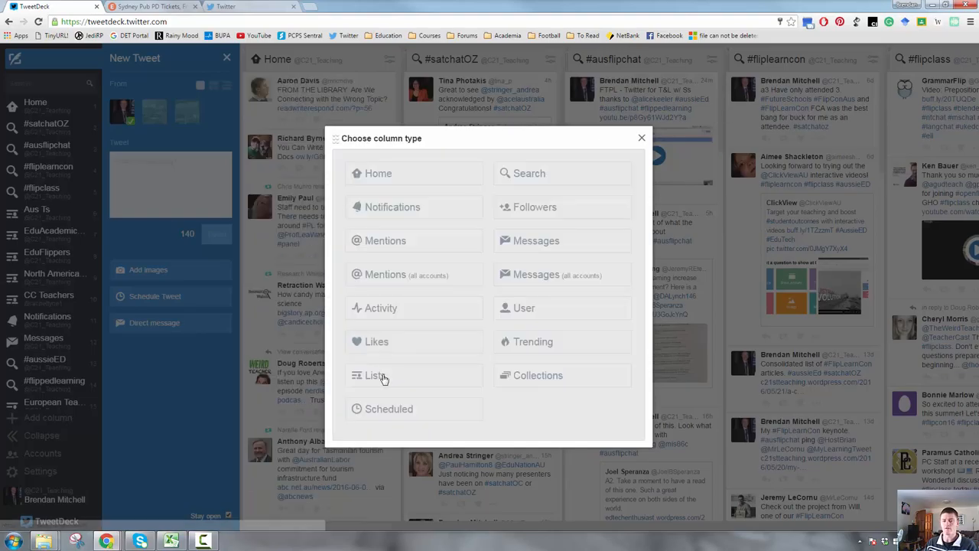
pyautogui.click(375, 375)
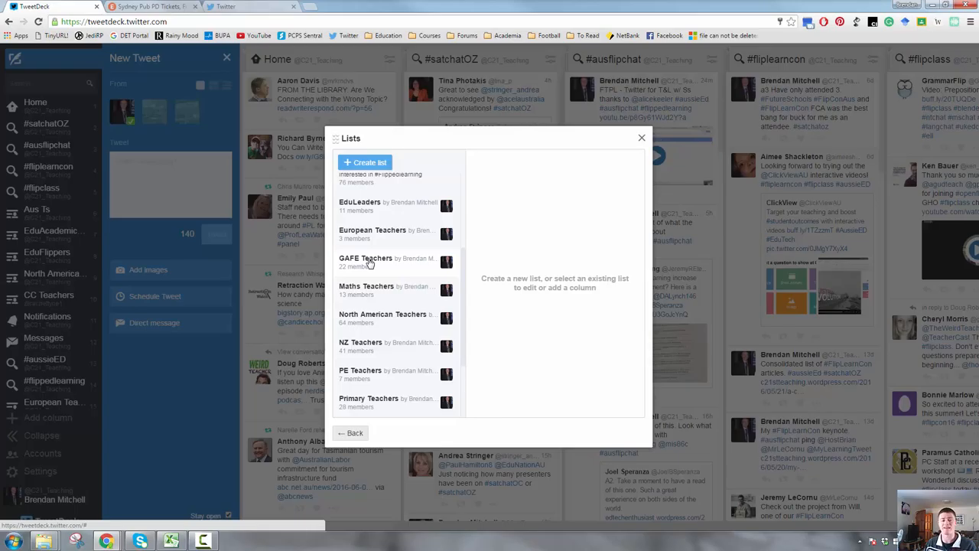
pyautogui.click(366, 258)
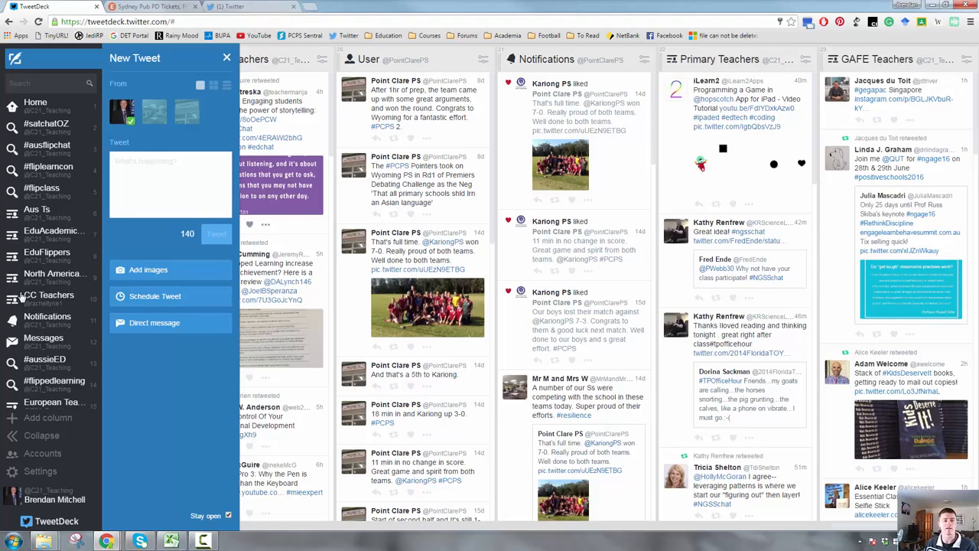
pyautogui.scroll(-3)
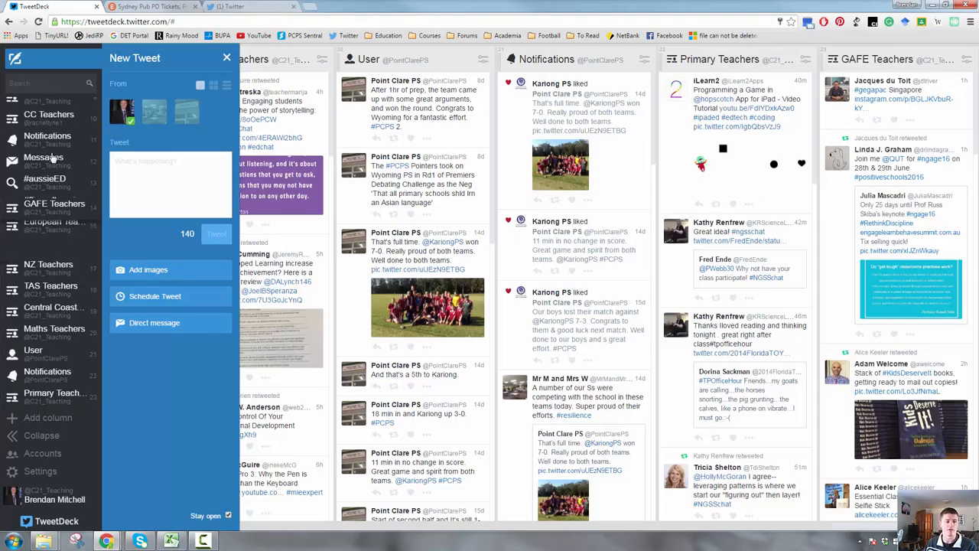
pyautogui.scroll(-3)
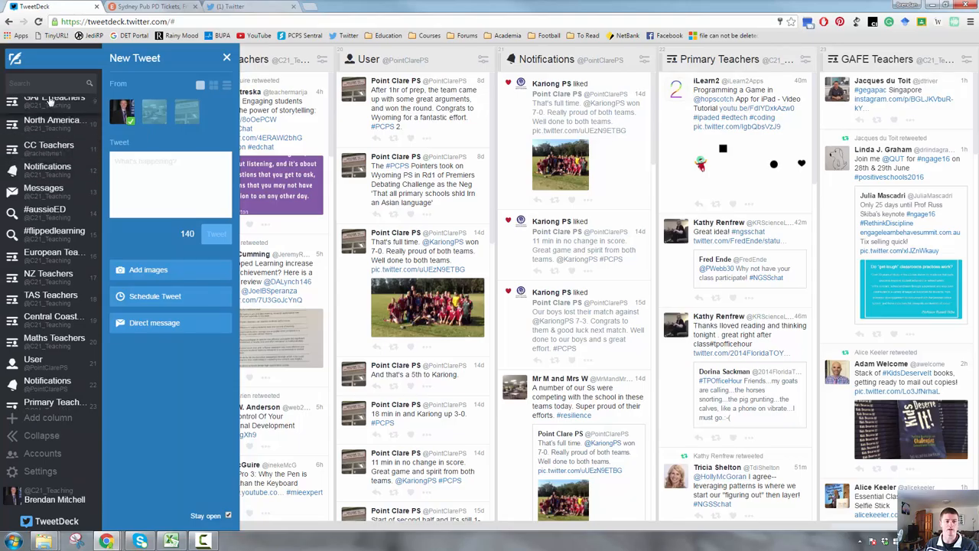
pyautogui.scroll(-3)
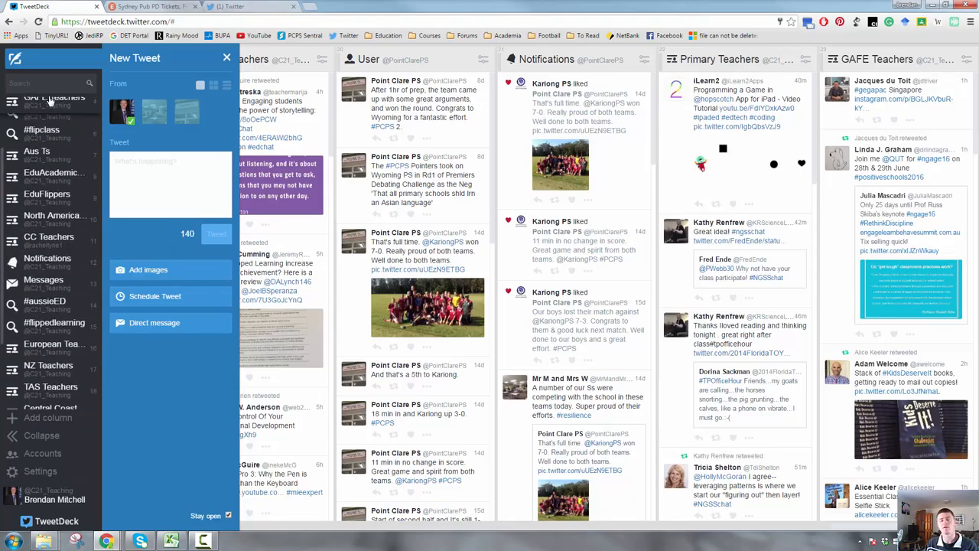